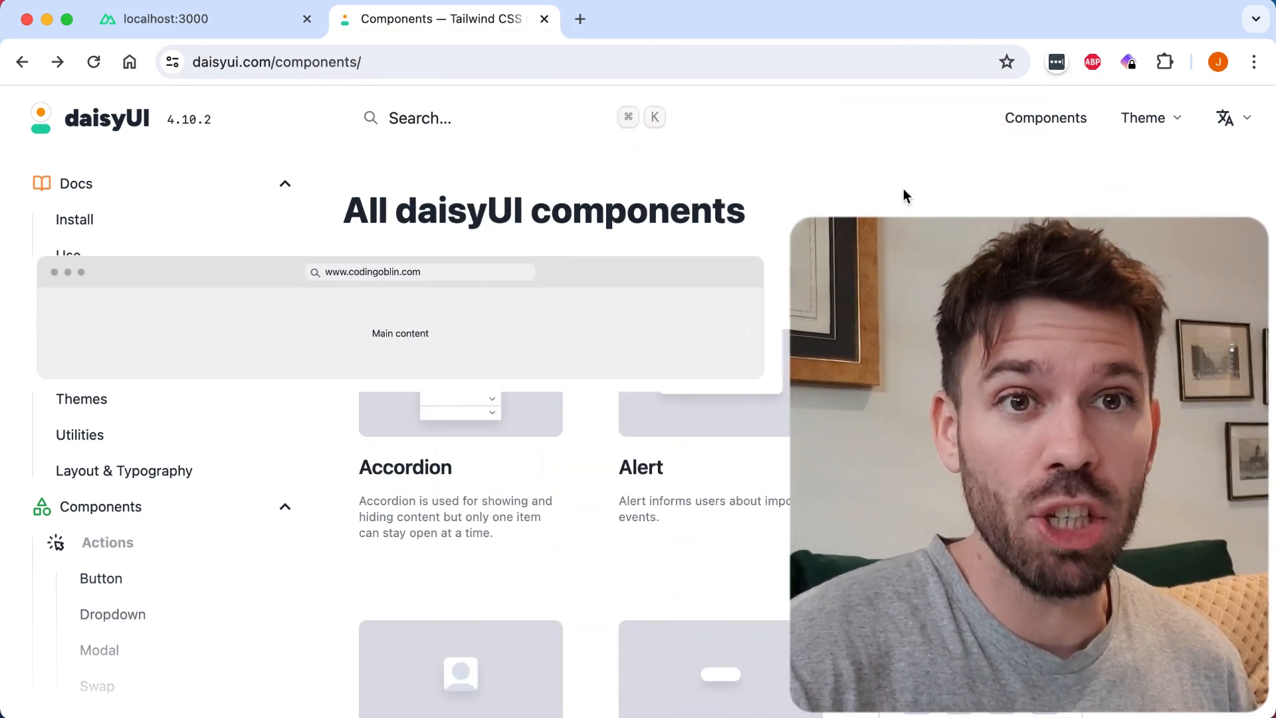
# Open the Browser mockup page from the daisyUI components list.
pyautogui.scroll(-3)
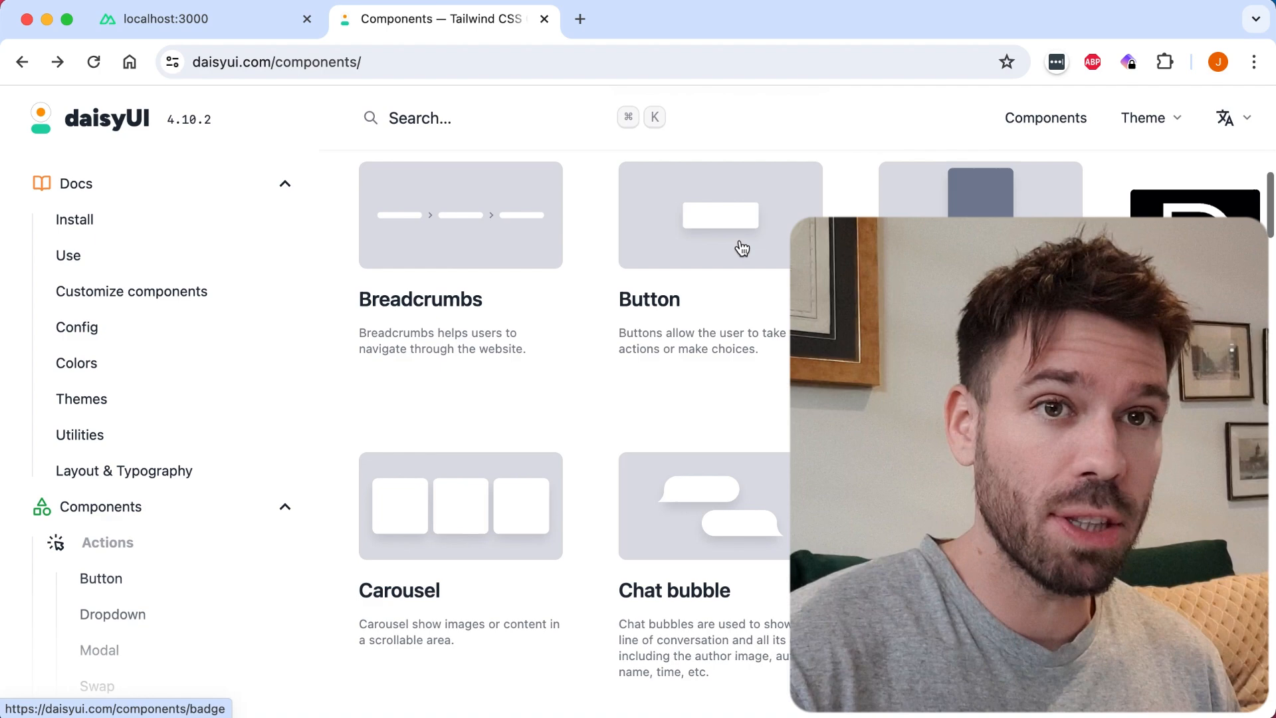
pyautogui.scroll(-3)
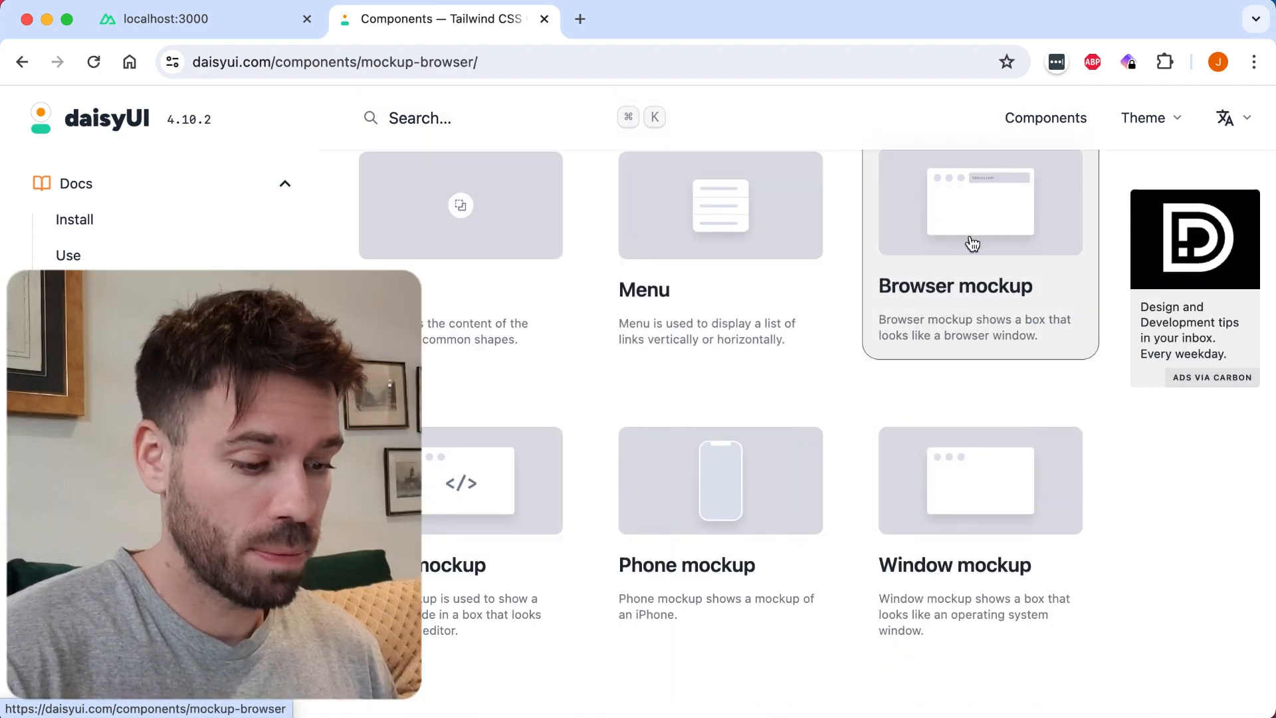
pyautogui.click(979, 202)
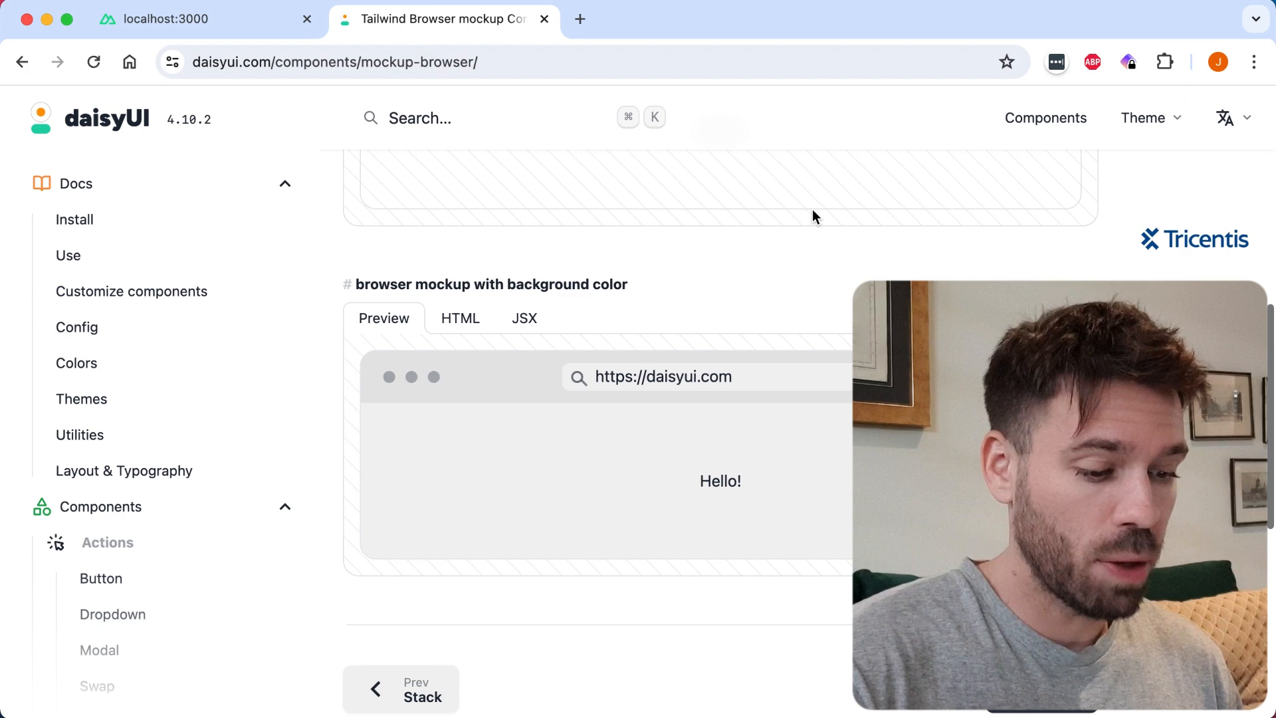
# Show and copy the HTML for the 'browser mockup with background color' example.
pyautogui.scroll(-3)
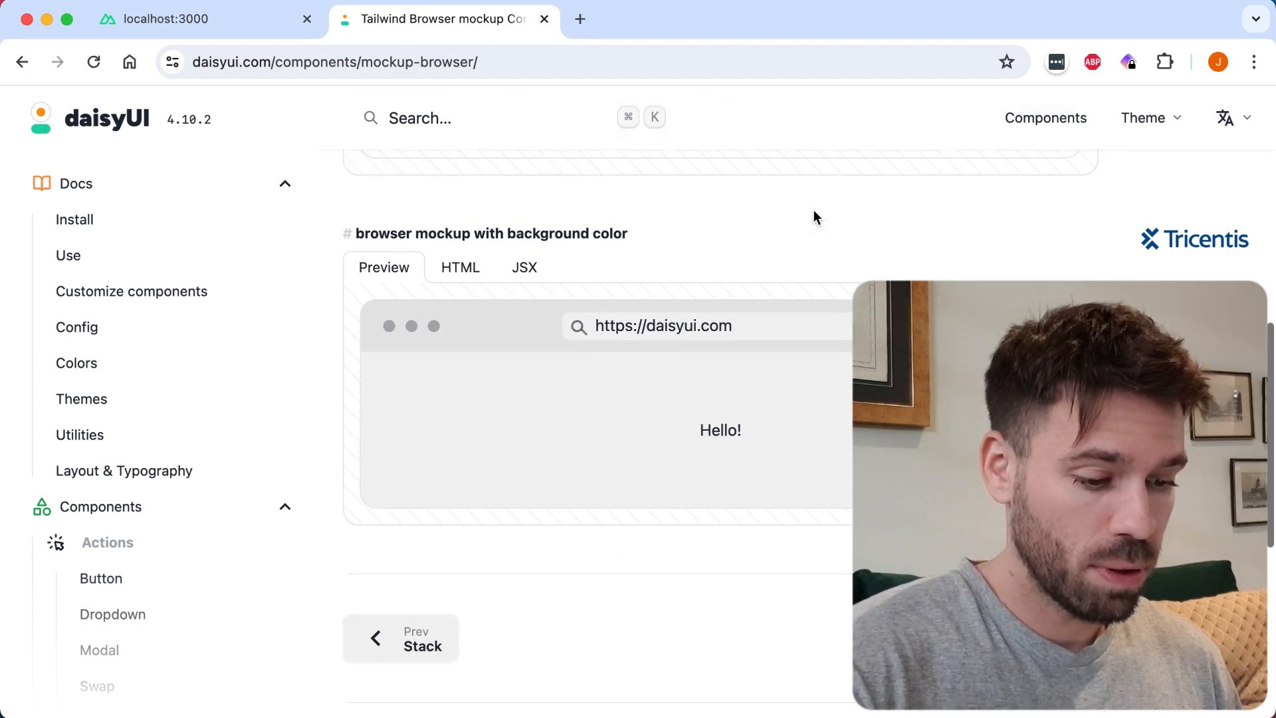
pyautogui.click(460, 267)
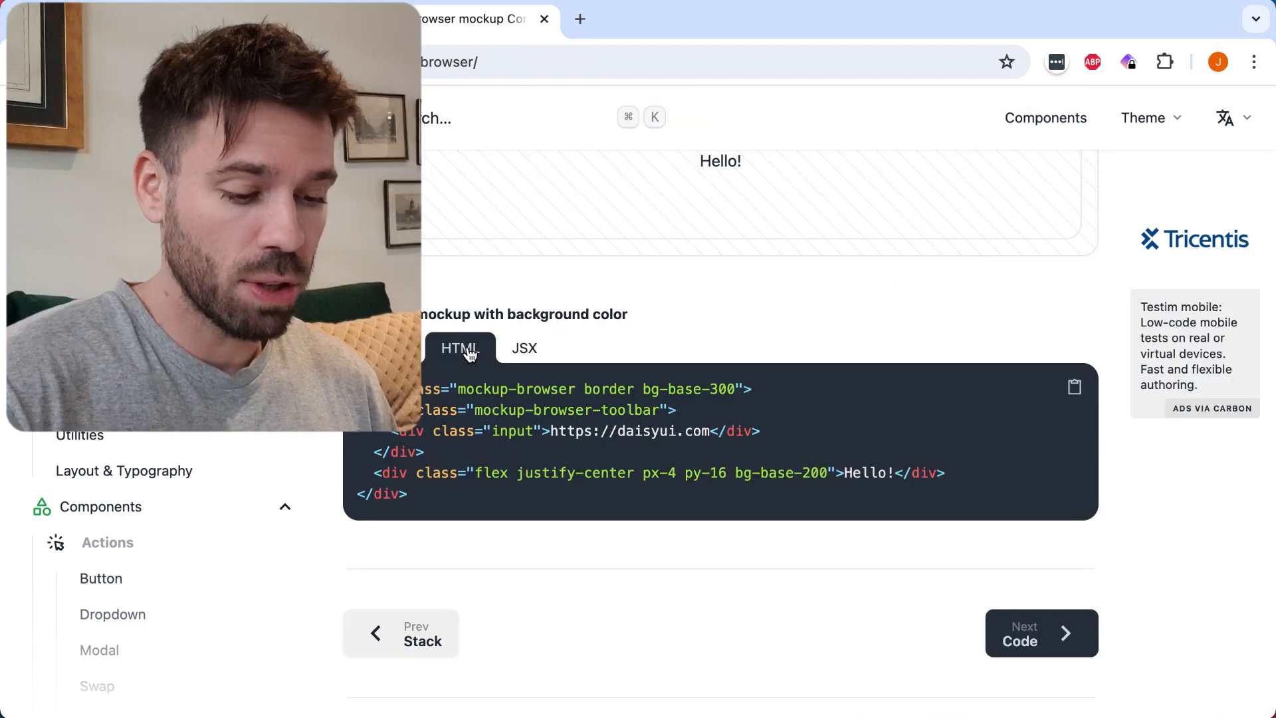
pyautogui.click(1074, 387)
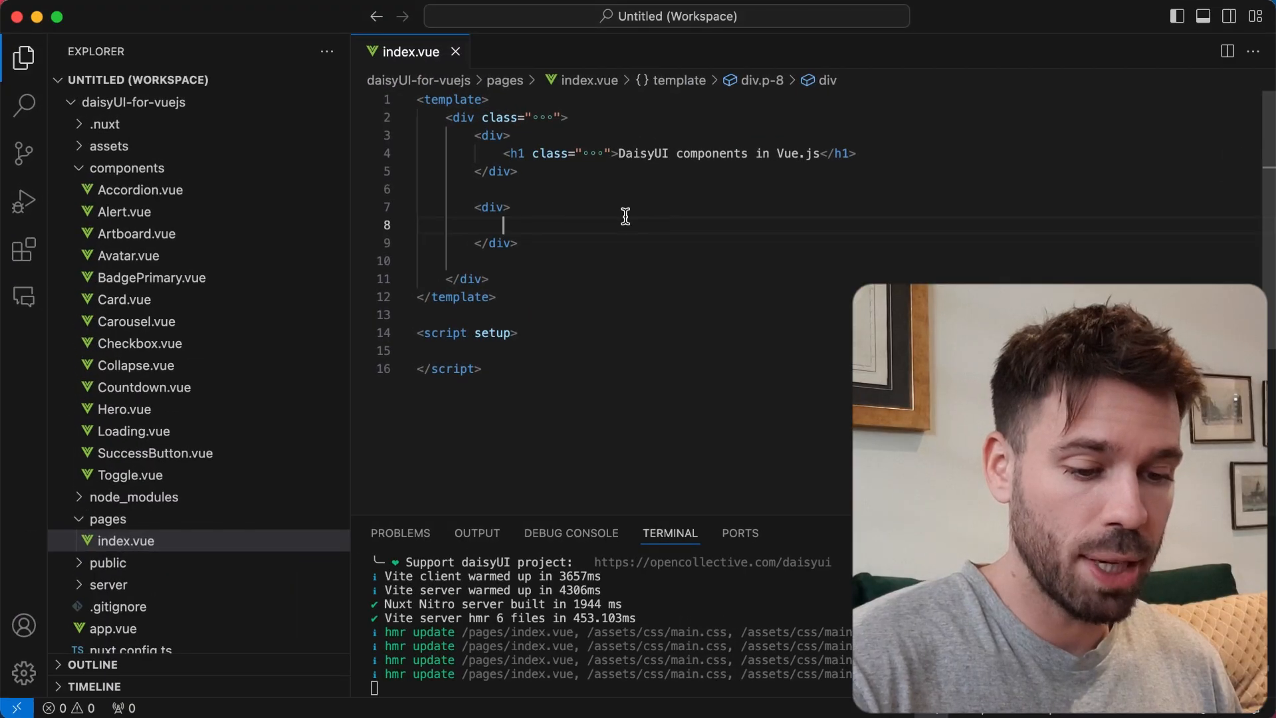
# Add a new file named BrowserMockup.vue to the components folder.
pyautogui.rightClick(126, 168)
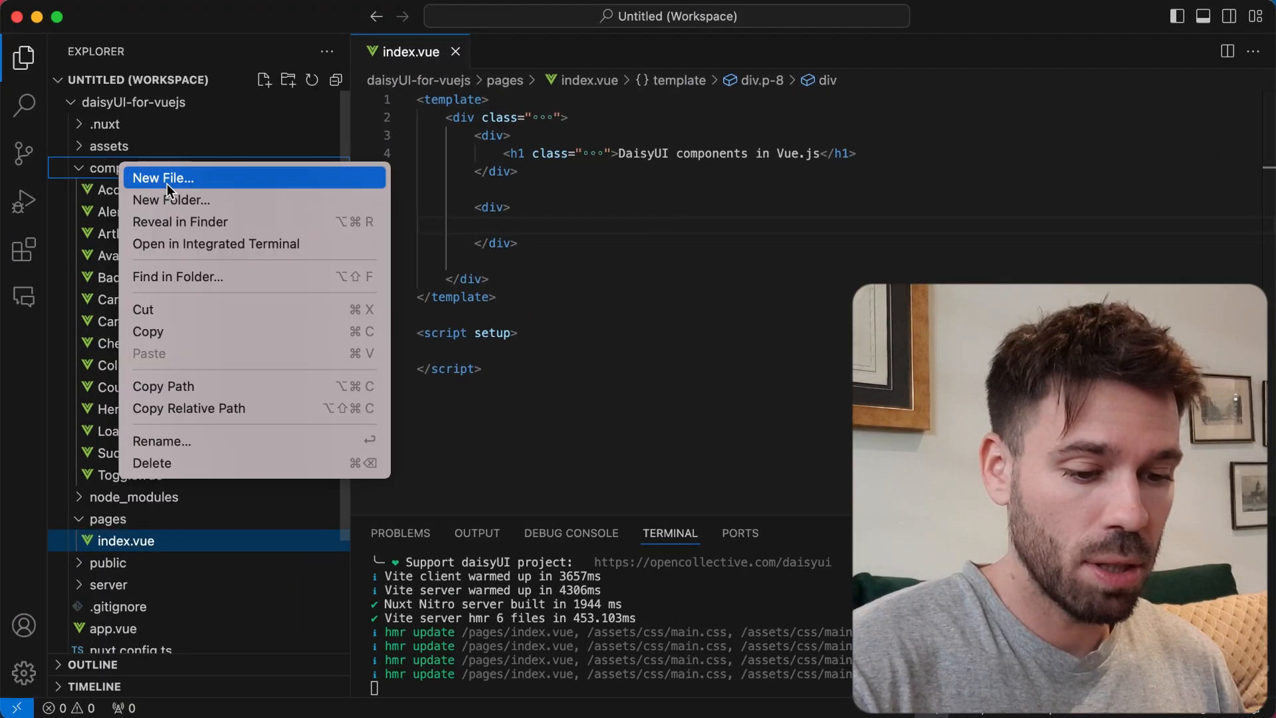
pyautogui.click(163, 178)
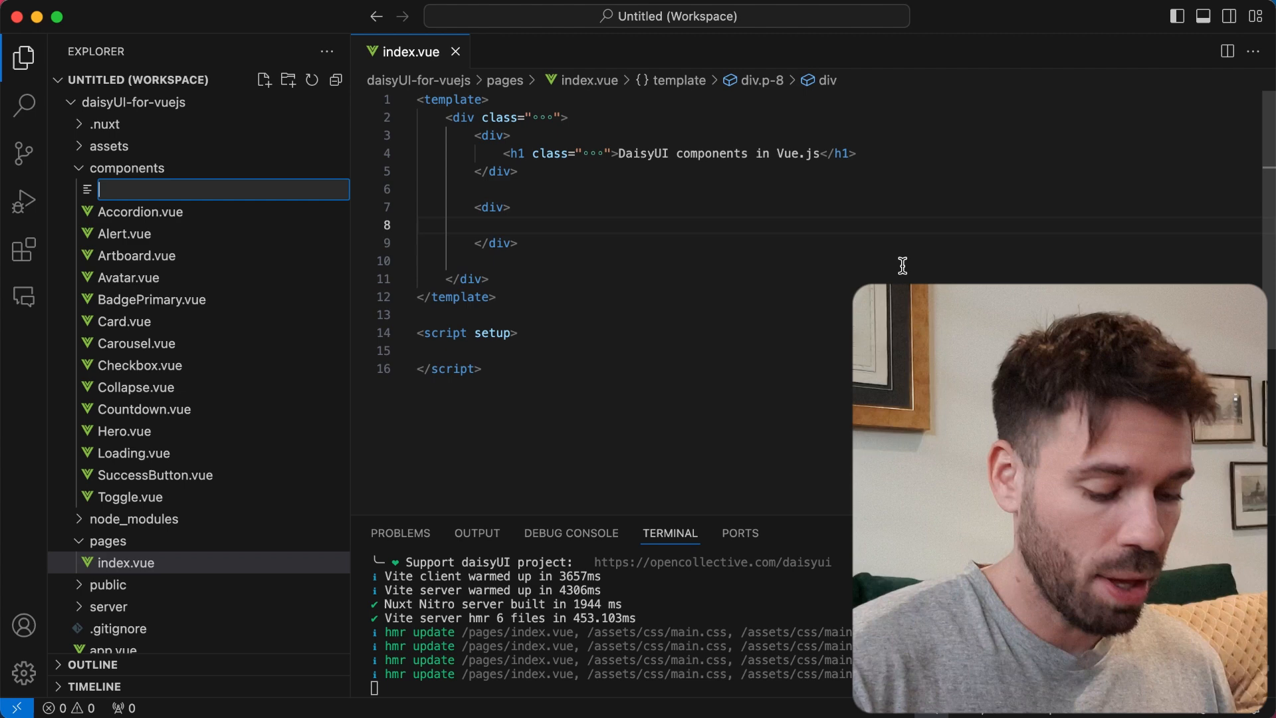
pyautogui.write('Browser')
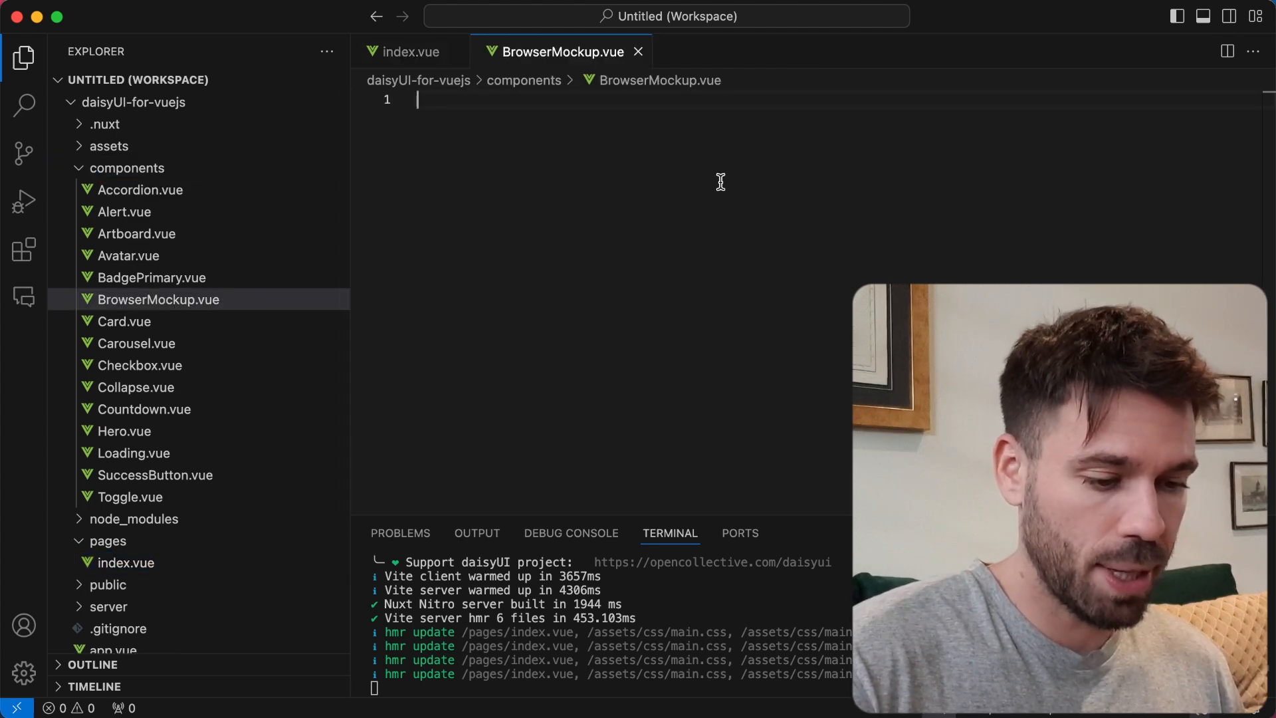
# Wrap the pasted mockup HTML in a template tag and replace the daisyui.com URL with an address slot.
pyautogui.write('<template>')
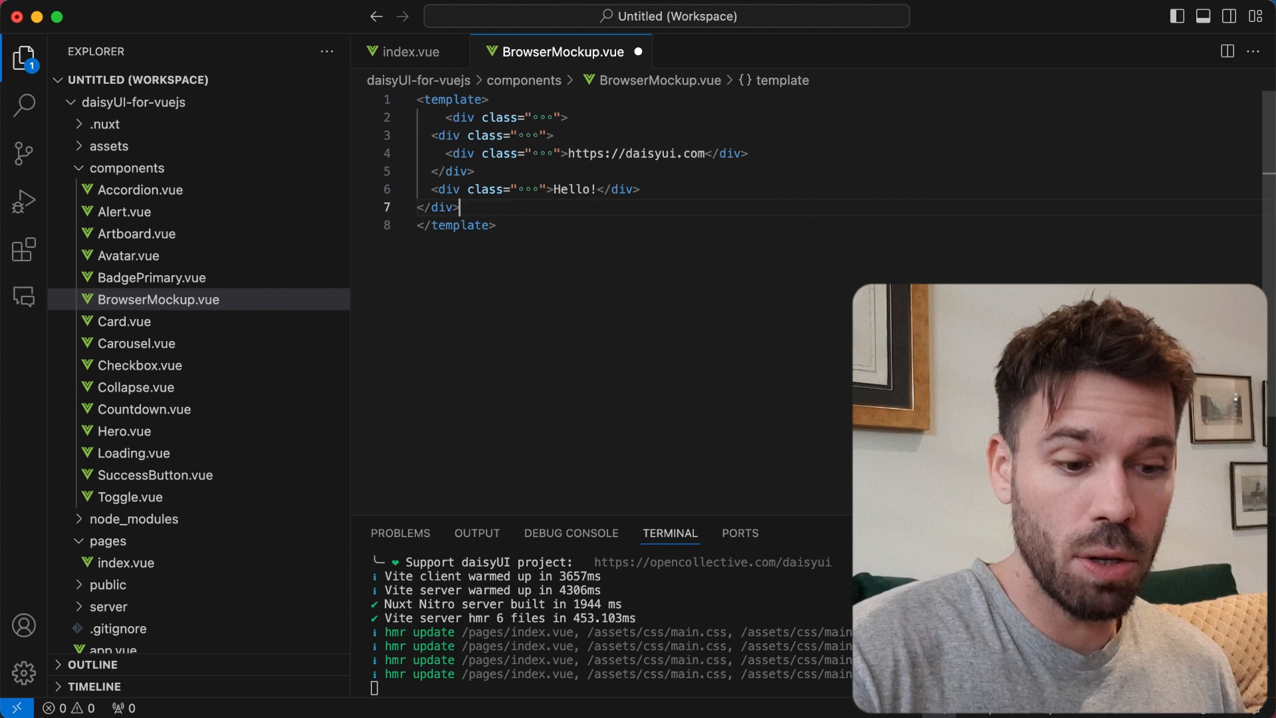
pyautogui.click(442, 134)
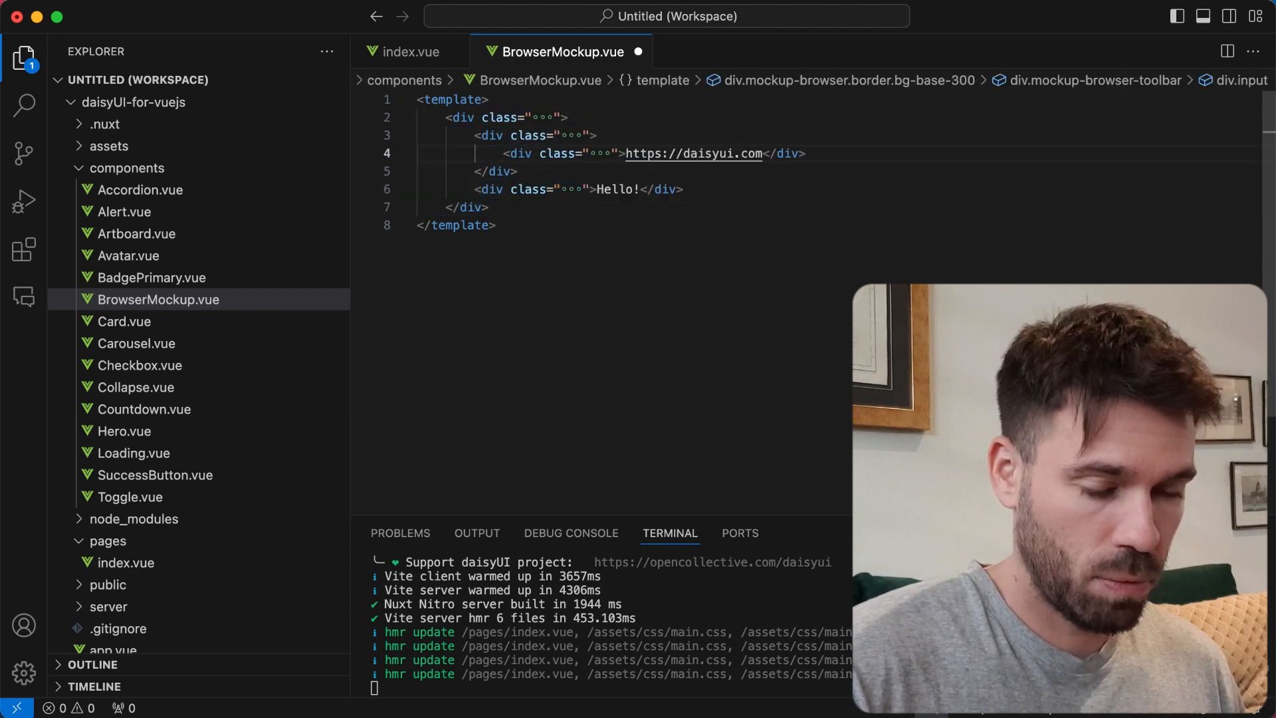
pyautogui.moveTo(771, 130)
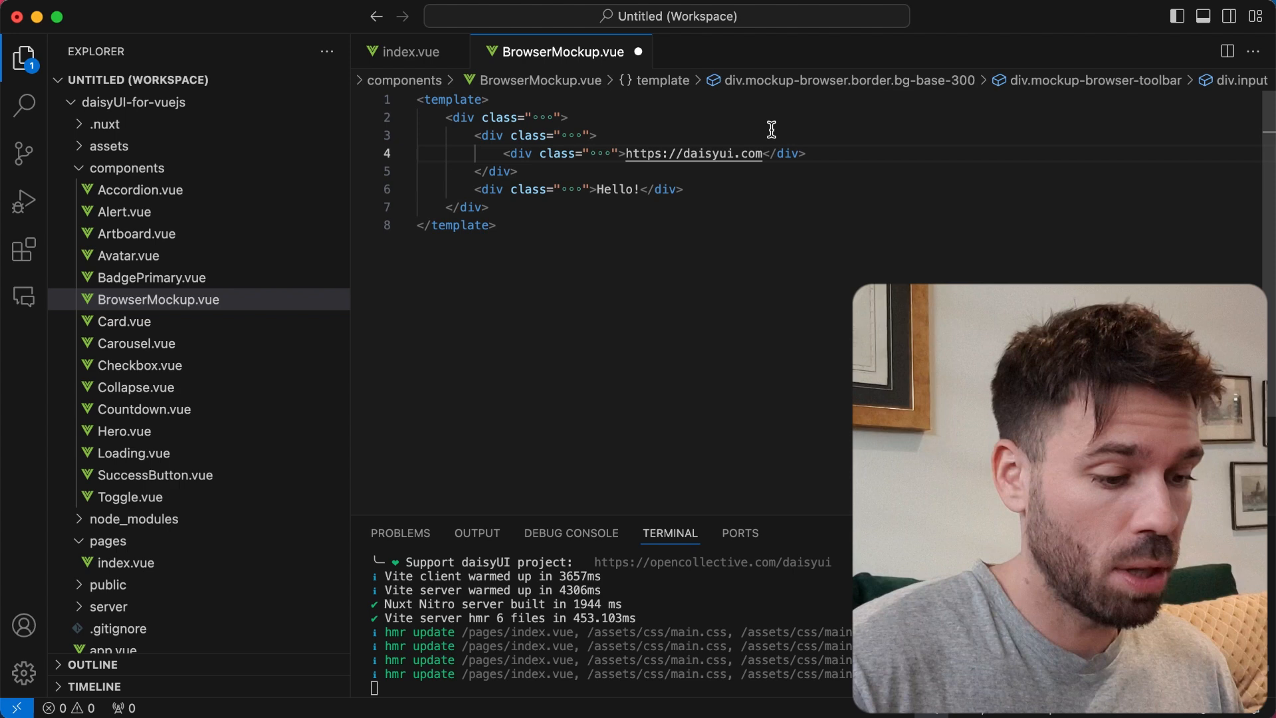
pyautogui.doubleClick(693, 153)
pyautogui.write('<slot name="')
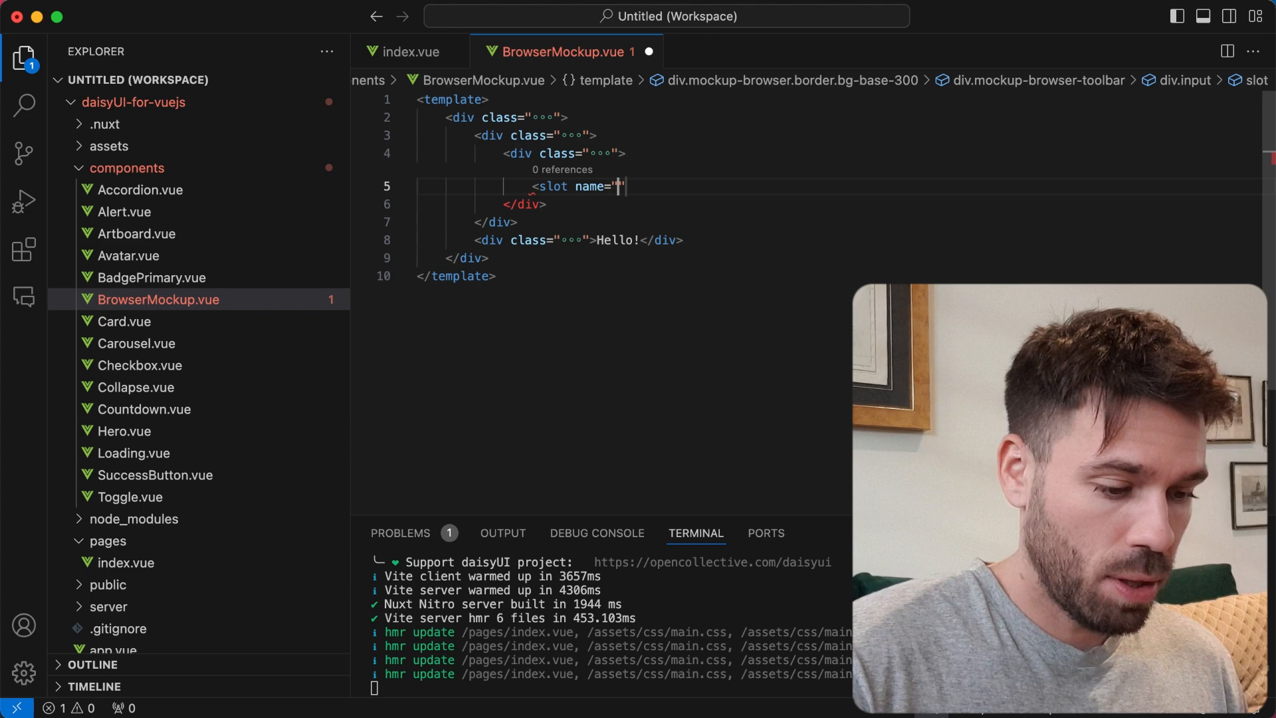
pyautogui.write('address')
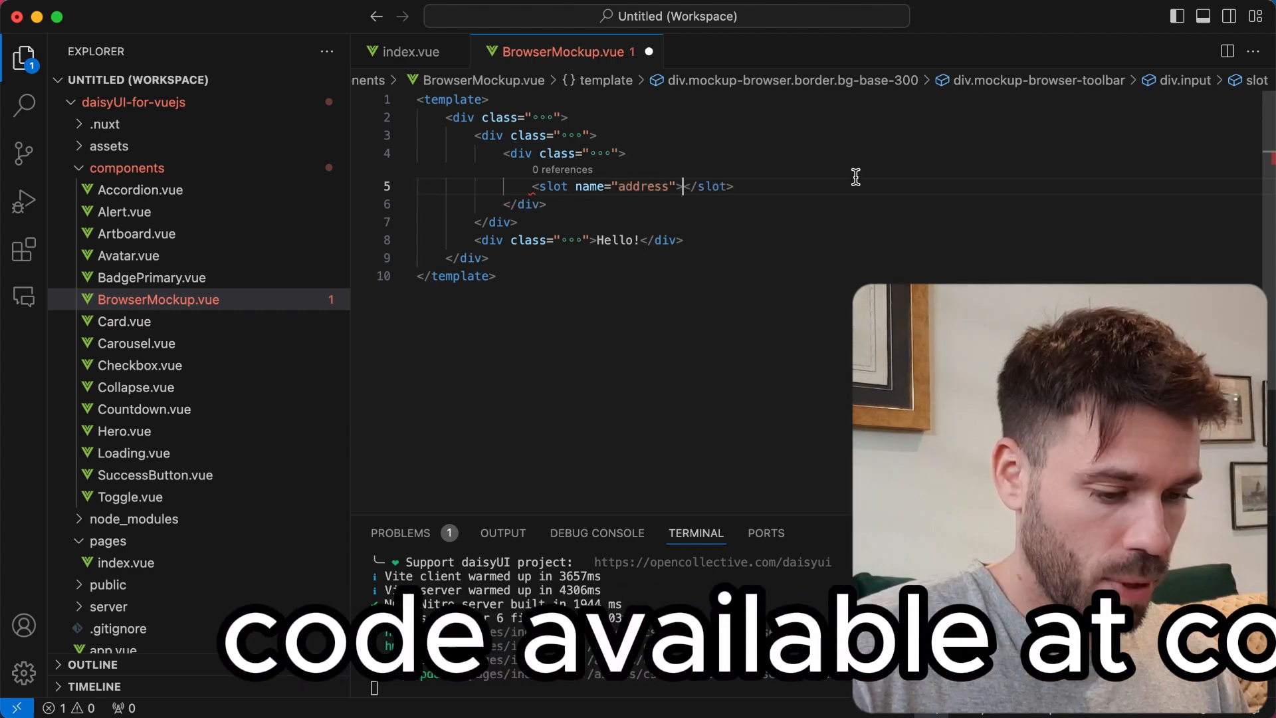
# Replace the Hello! text with <slot name="content">.
pyautogui.doubleClick(606, 240)
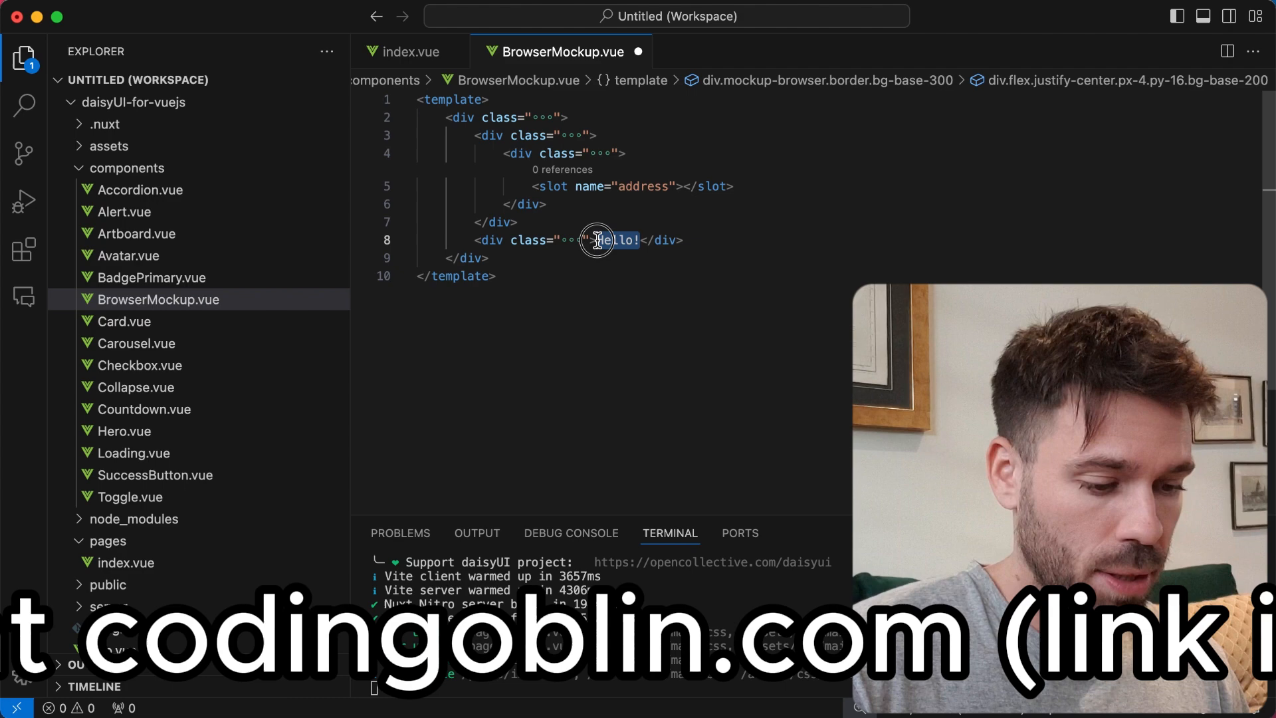
pyautogui.write('<')
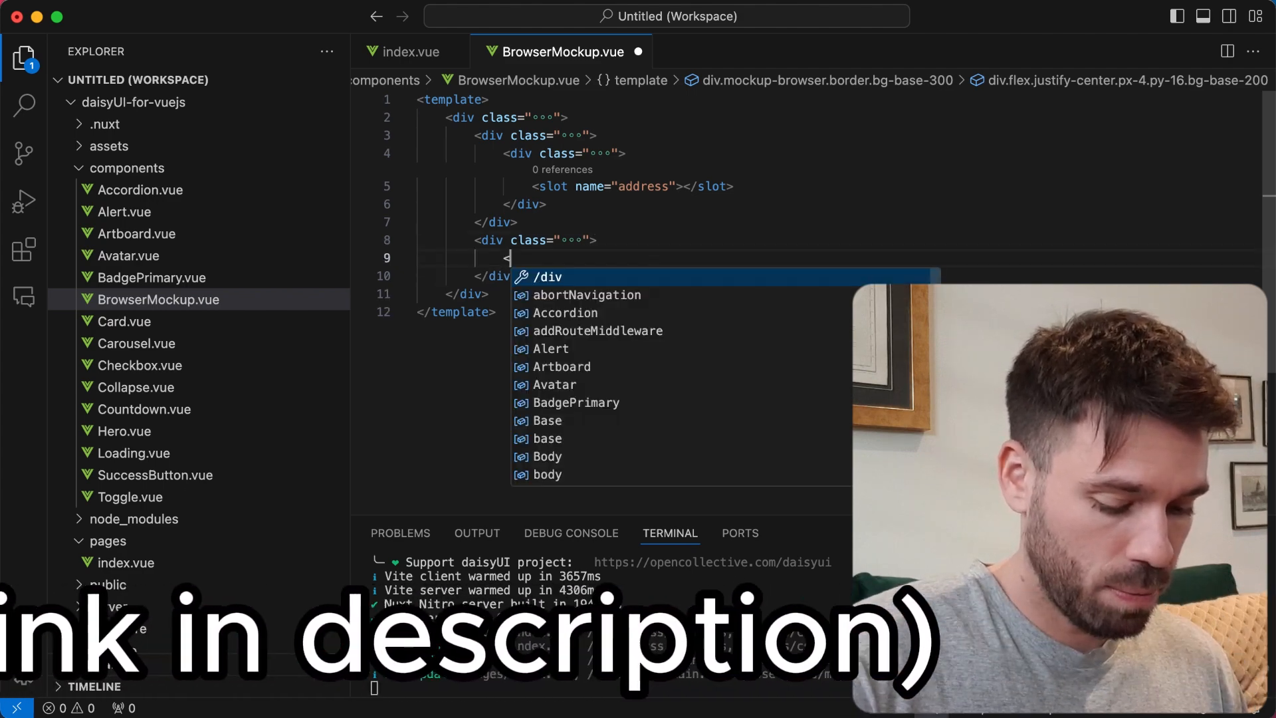
pyautogui.write('slot name')
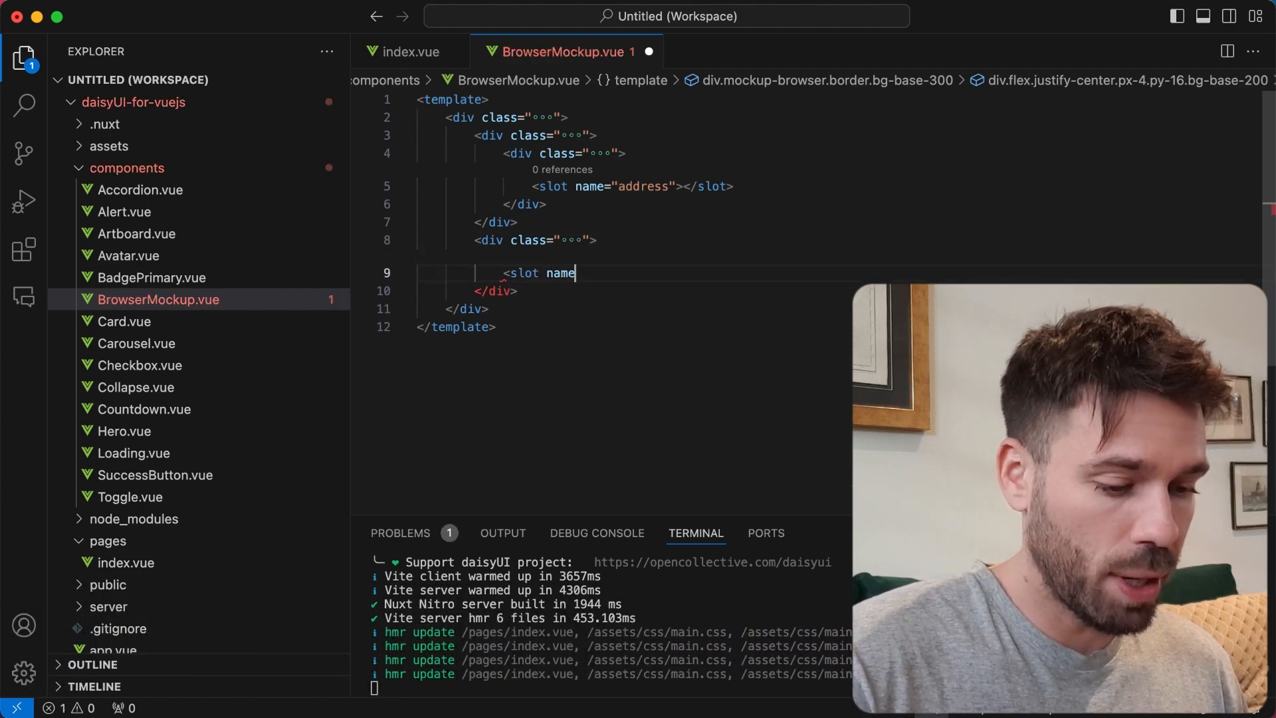
pyautogui.write('="cont"')
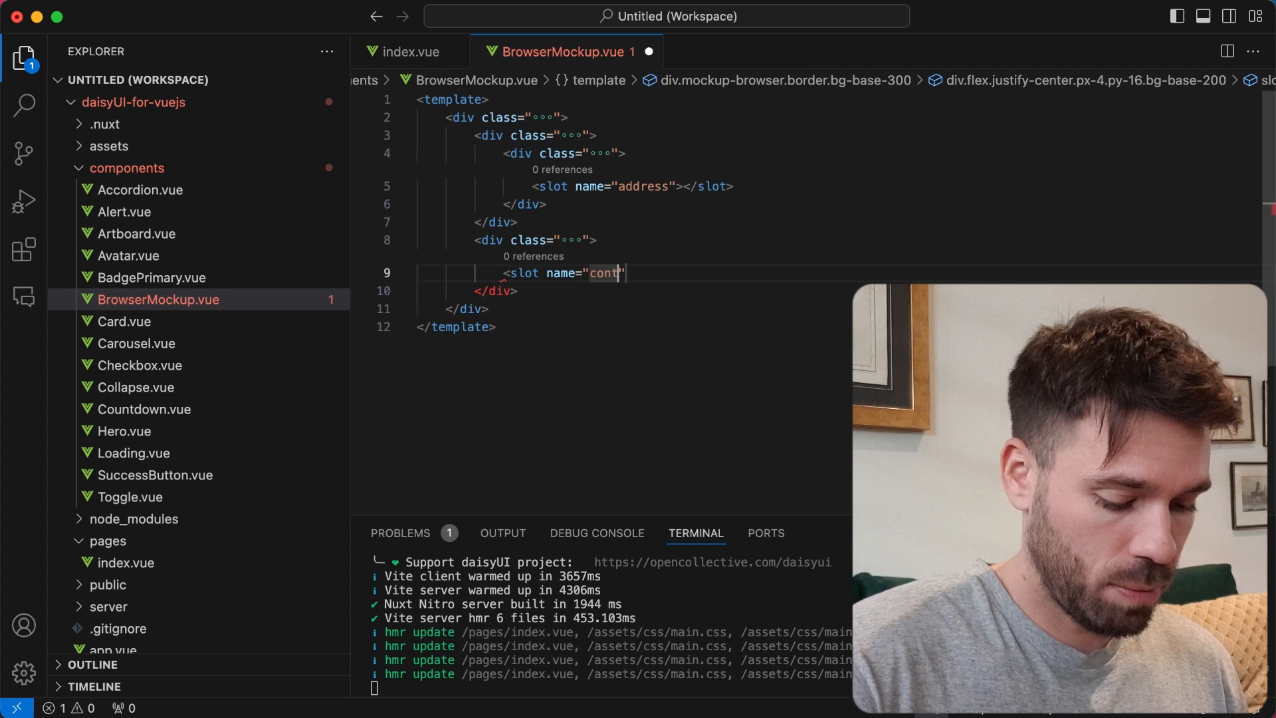
pyautogui.write('ent')
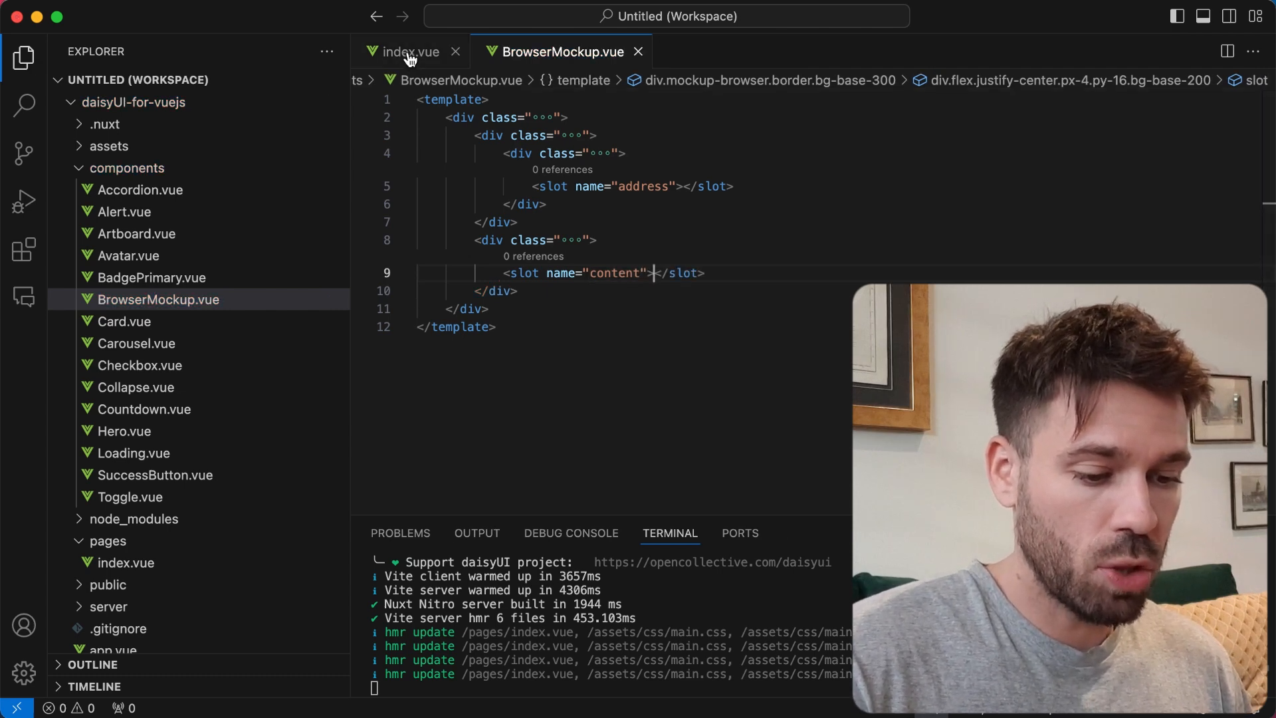
pyautogui.click(405, 51)
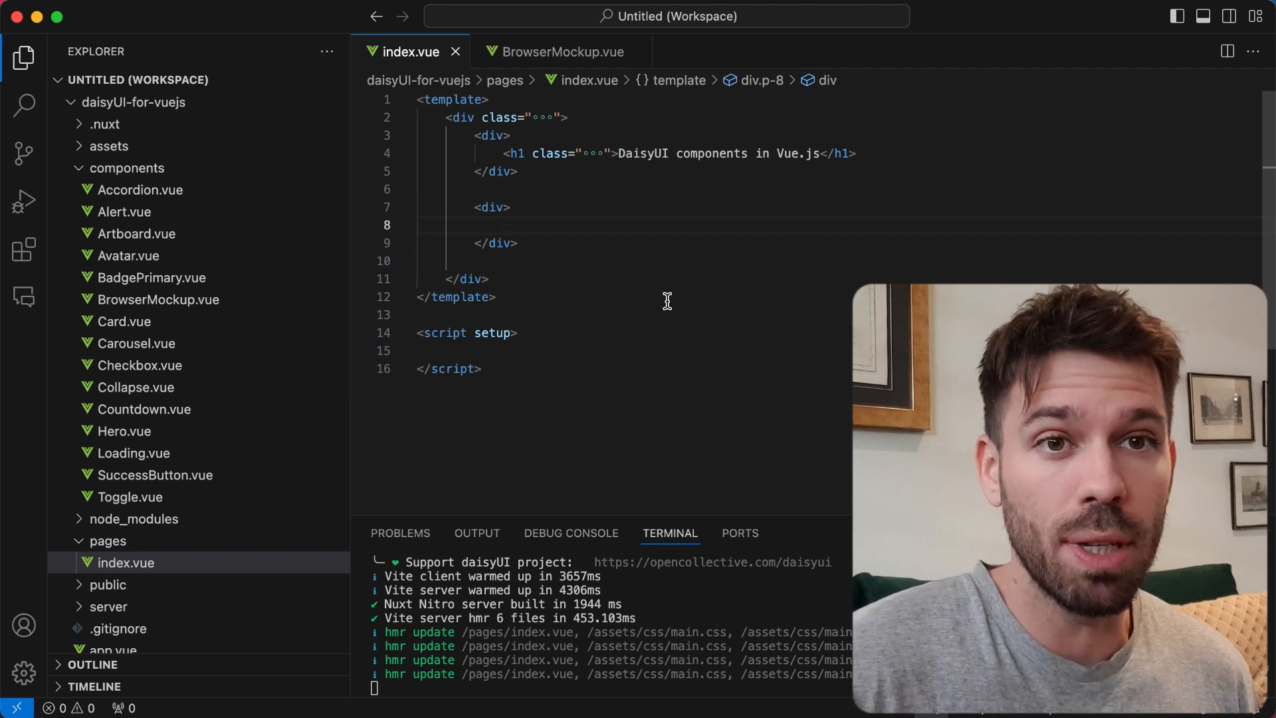
pyautogui.write('<BrowserMockup>')
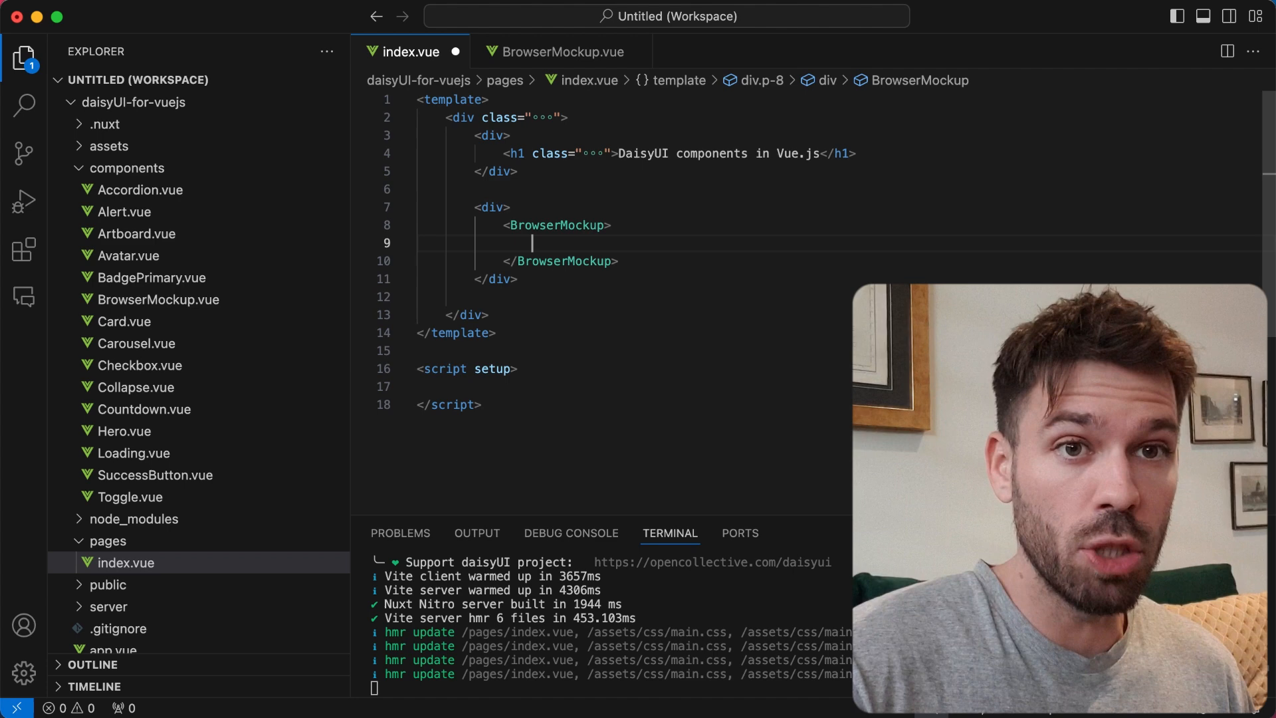
pyautogui.write('<template')
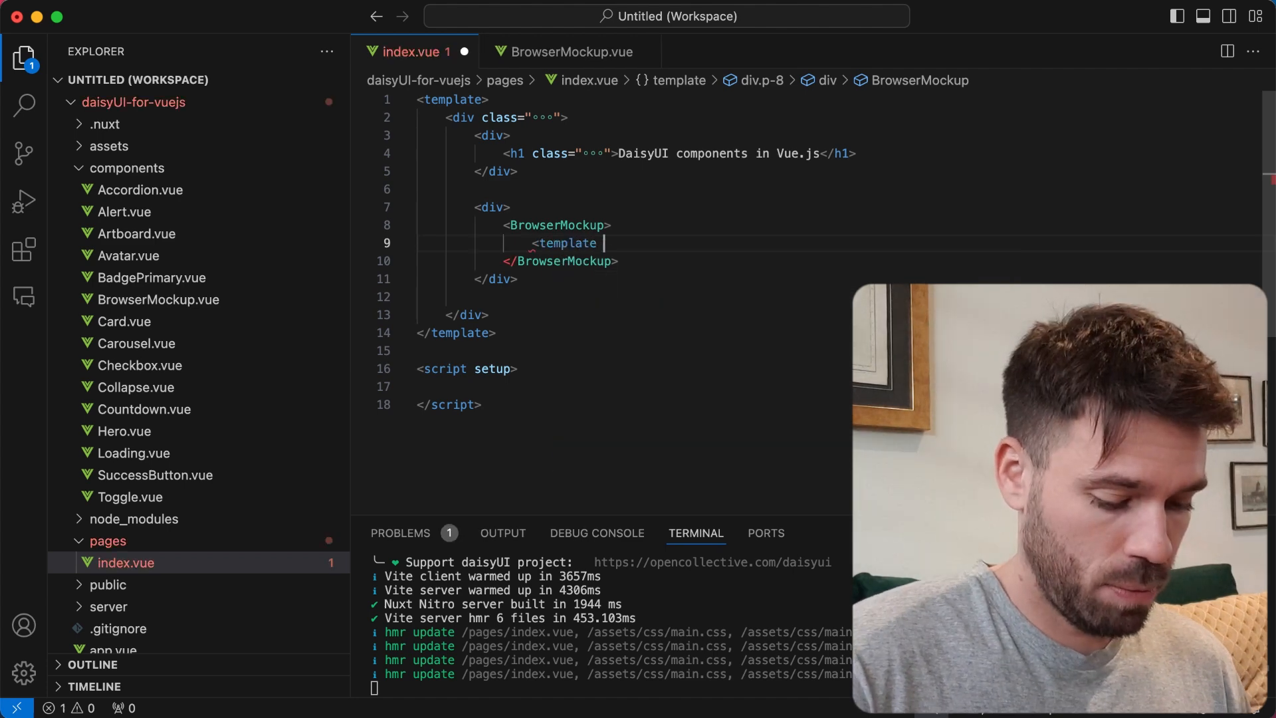
pyautogui.write('#address>')
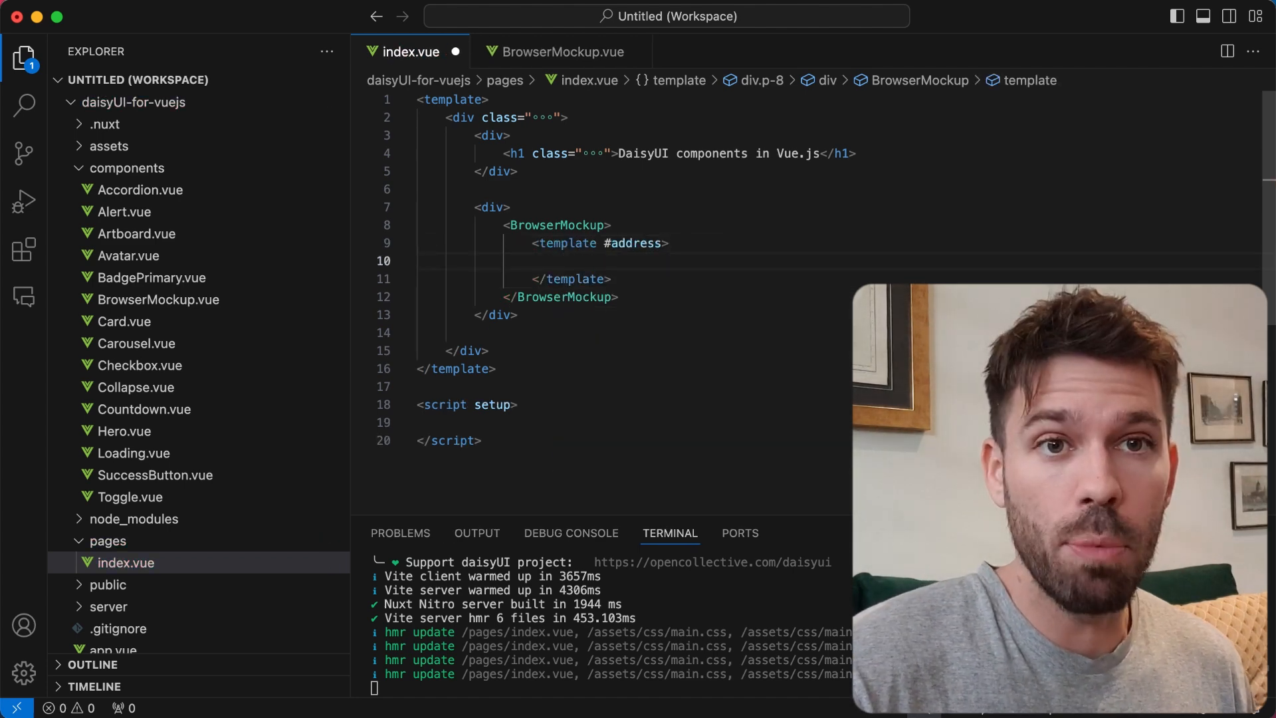
pyautogui.write('www.codingoblin.com')
pyautogui.write('<template #content>')
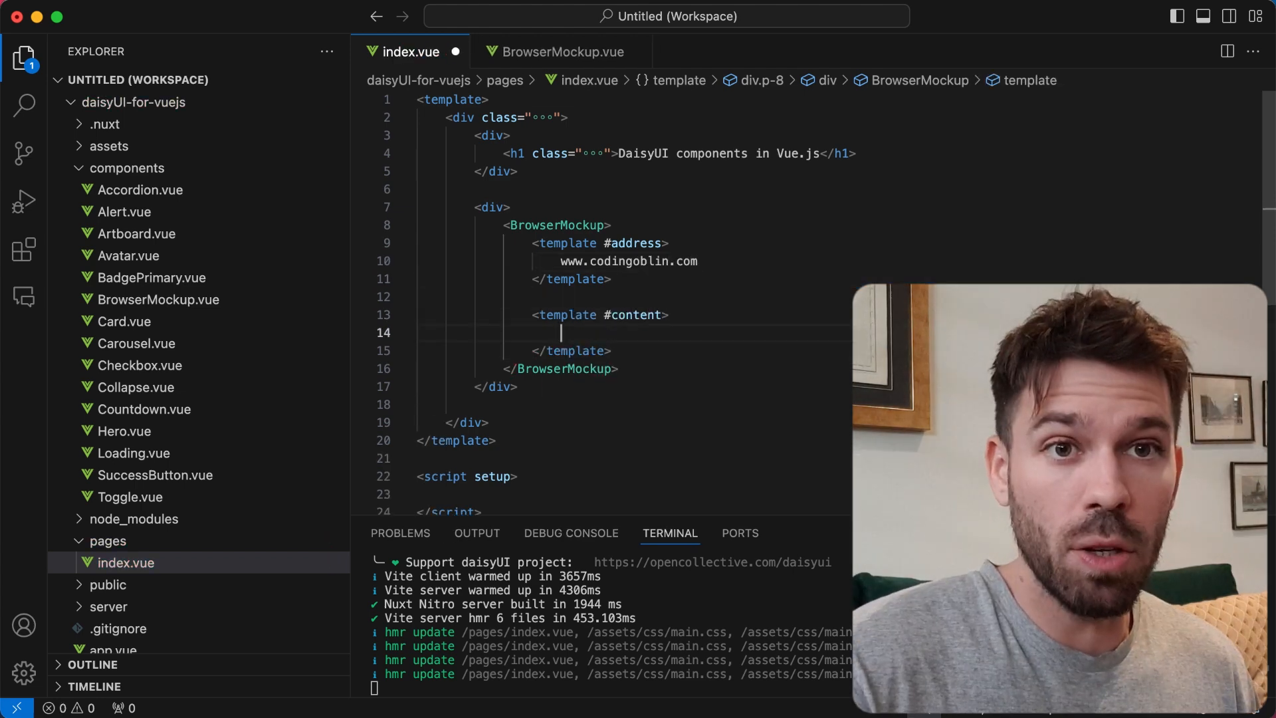
pyautogui.write('Main content')
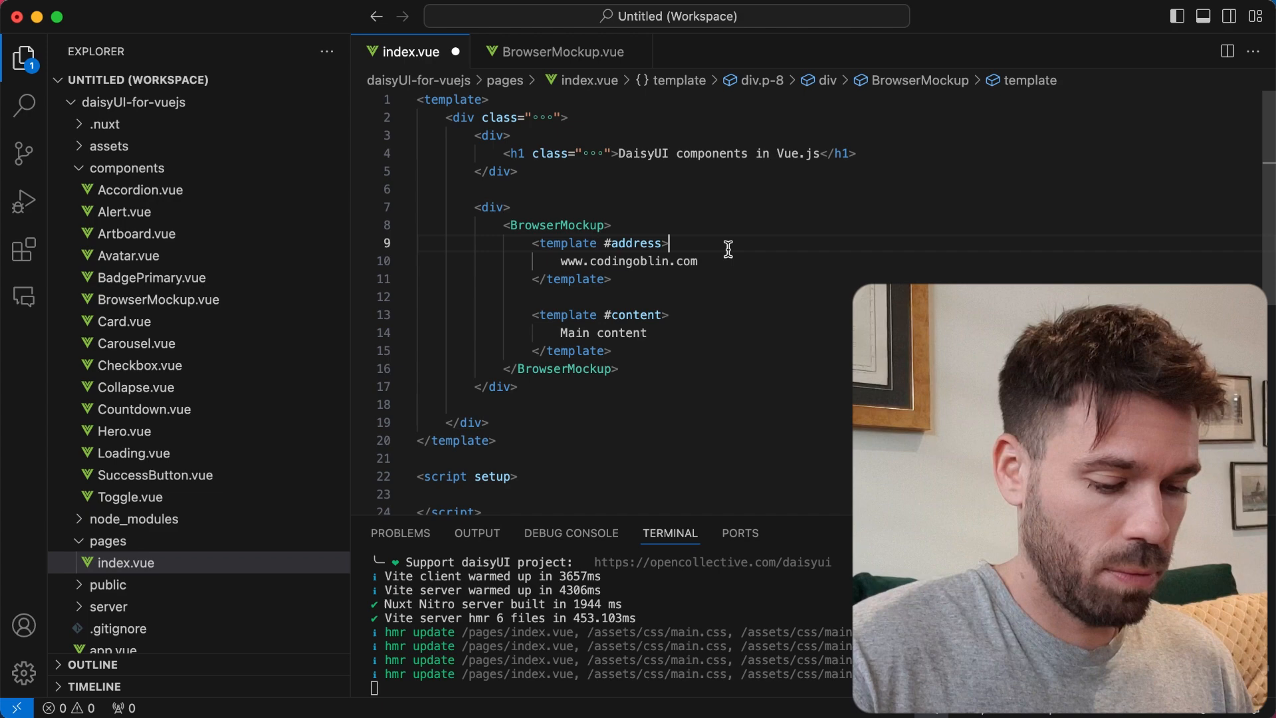